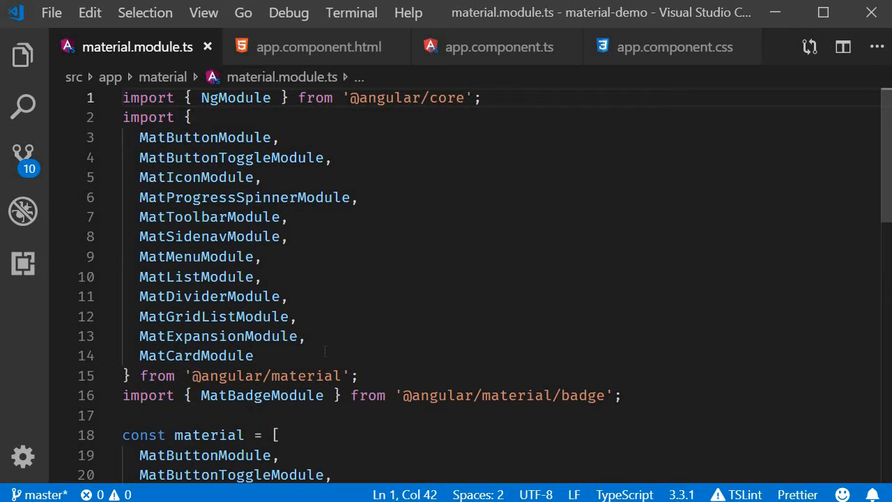
Import MatTabsModule and register it in the material array, then save material.module.ts
{"action": "type", "text": "MatTabsModule"}
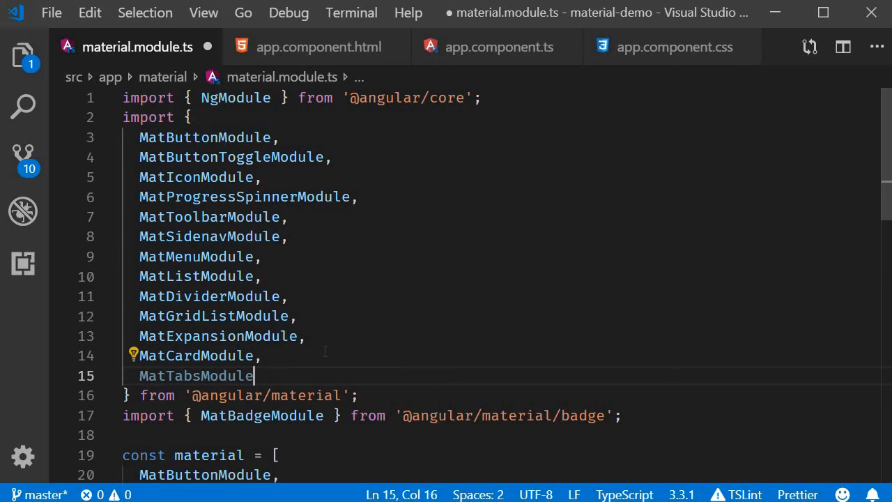
{"action": "scroll", "scroll_direction": "down", "scroll_amount": 3}
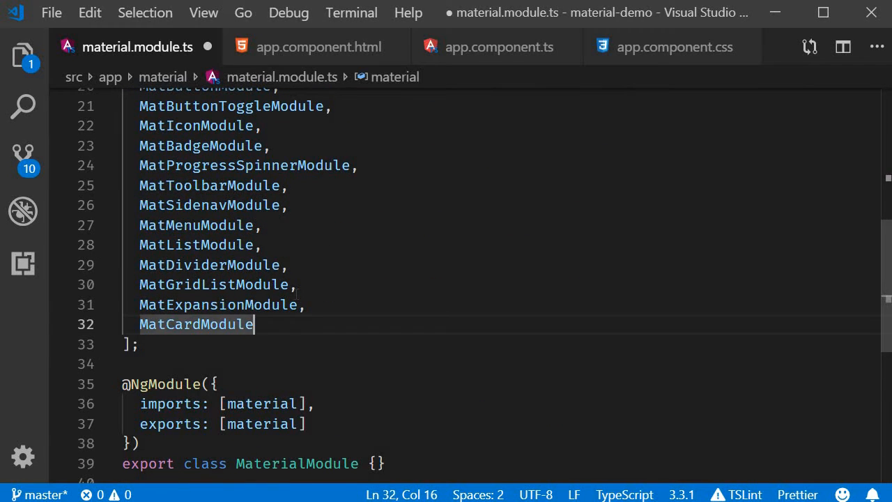
{"action": "type", "text": "MatTabsModule"}
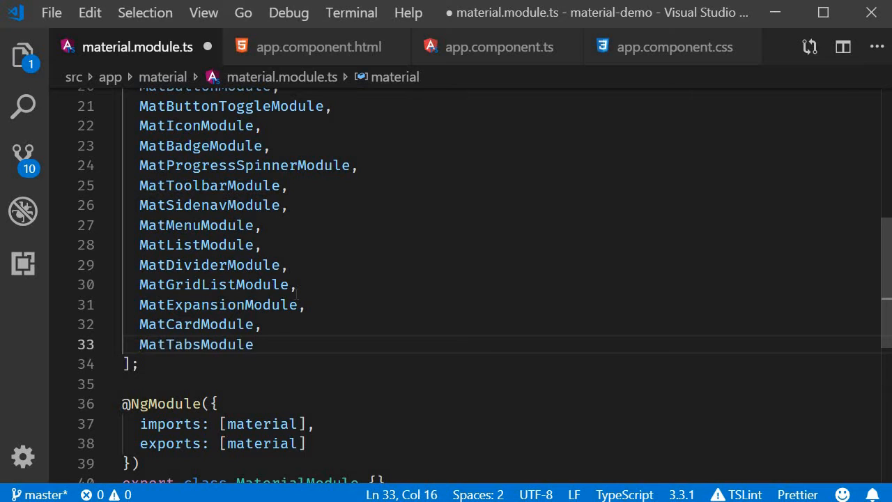
{"action": "key", "text": "ctrl+s"}
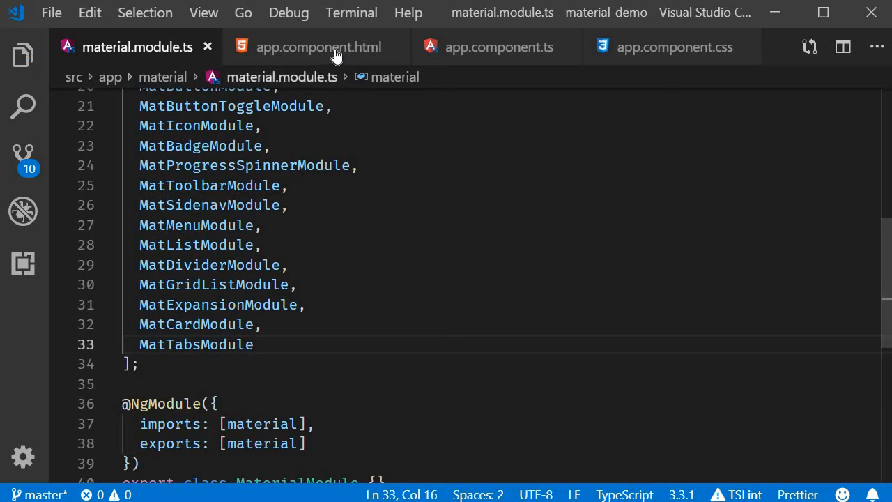
In app.component.html, create a mat-tab-group with a first mat-tab child
{"action": "left_click", "coordinate": [318, 48]}
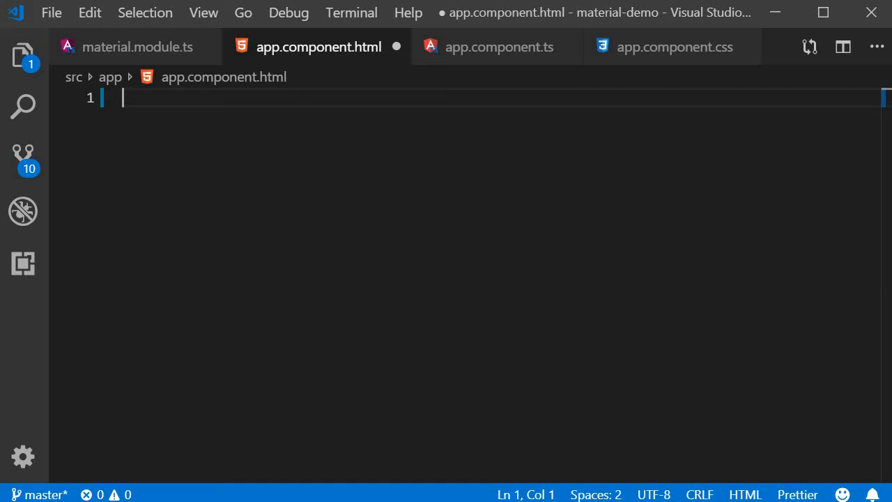
{"action": "mouse_move", "coordinate": [419, 258]}
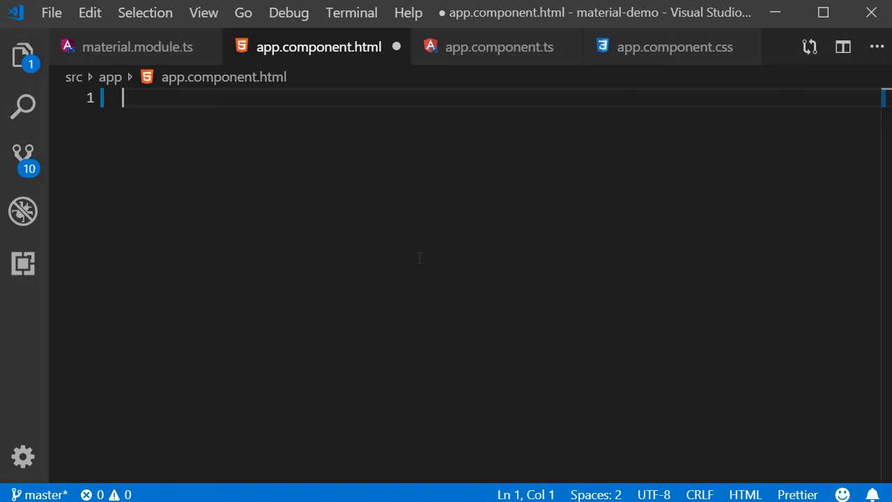
{"action": "type", "text": "<mat-ta"}
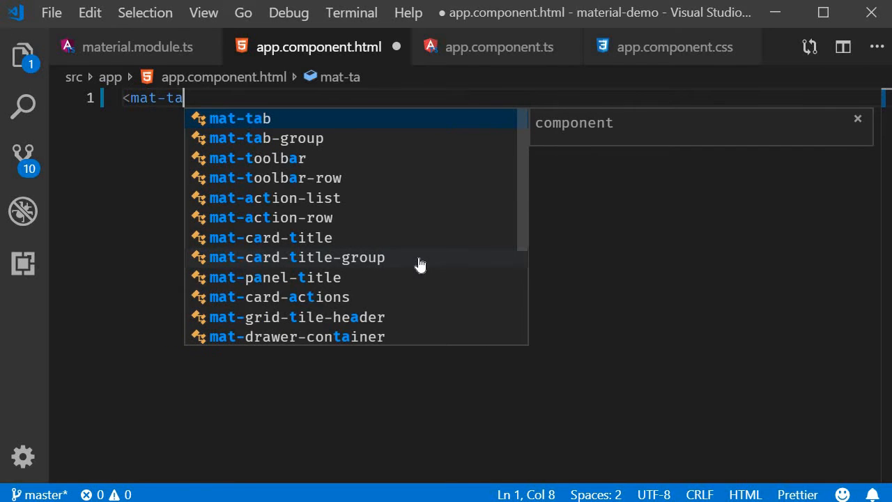
{"action": "left_click", "coordinate": [267, 138]}
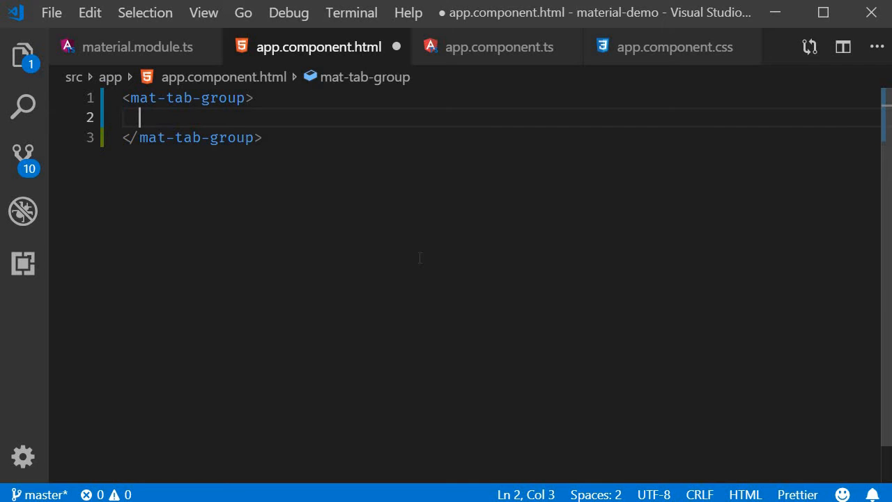
{"action": "type", "text": "<mat-tab"}
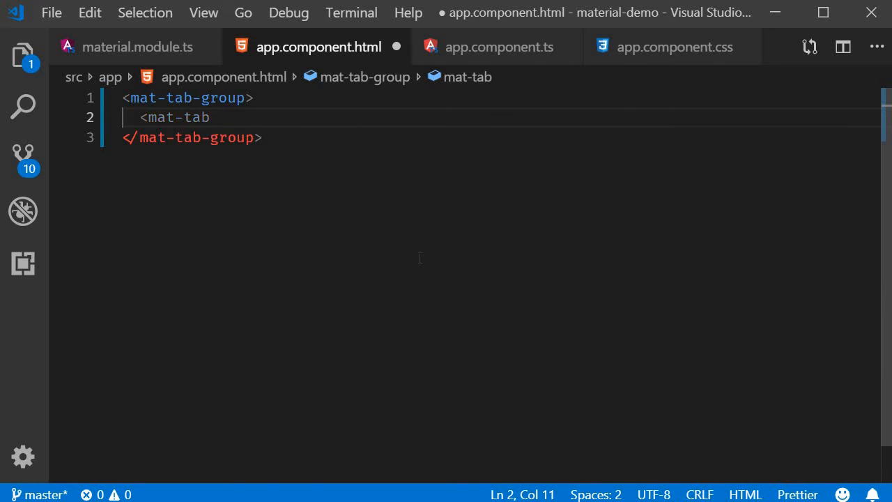
{"action": "type", "text": "></mat-tab>"}
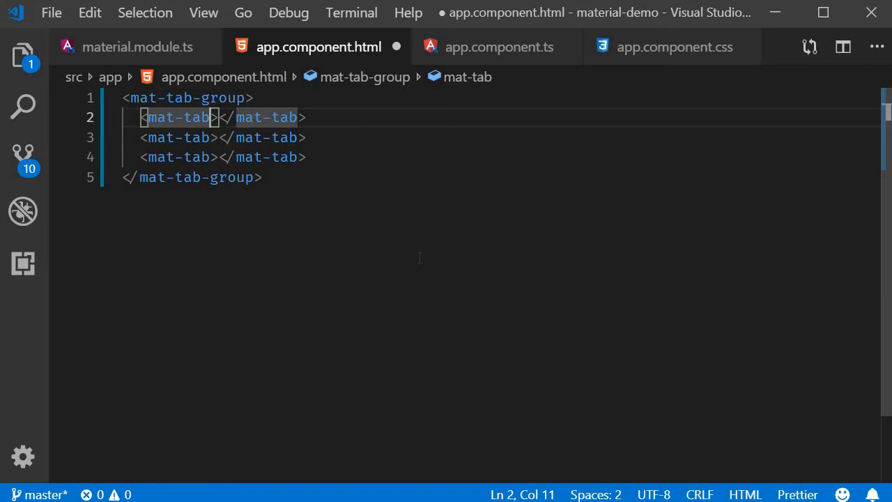
Label the three mat-tab elements Angular, React and Vue with matching content
{"action": "type", "text": "label=\"Ag\""}
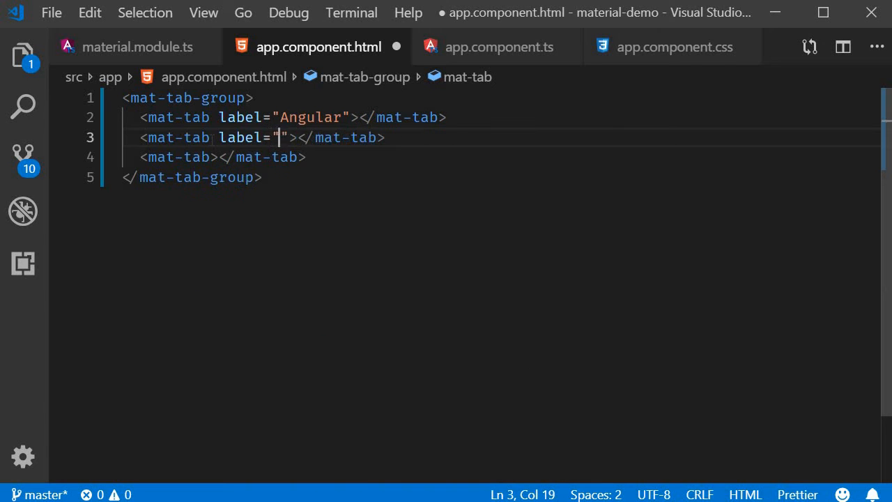
{"action": "type", "text": "React"}
{"action": "left_click", "coordinate": [215, 156]}
{"action": "type", "text": " label=\"Vue"}
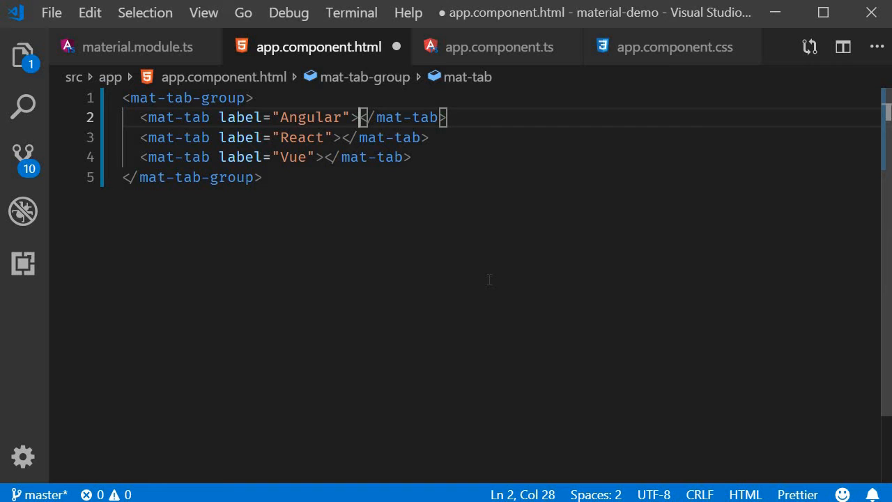
{"action": "type", "text": "Angular"}
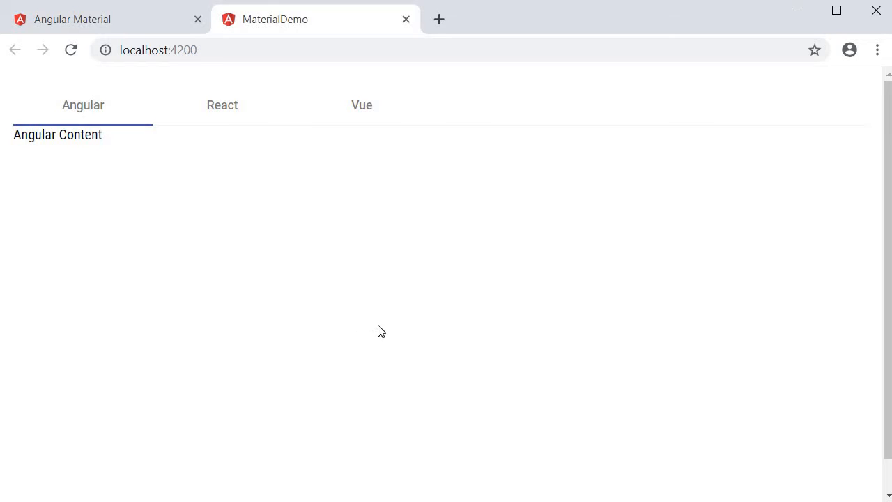
{"action": "mouse_move", "coordinate": [188, 147]}
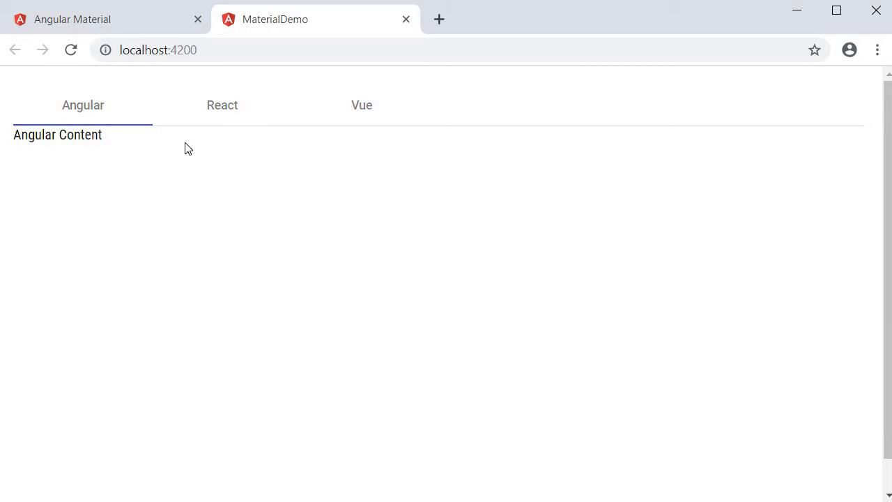
{"action": "mouse_move", "coordinate": [171, 112]}
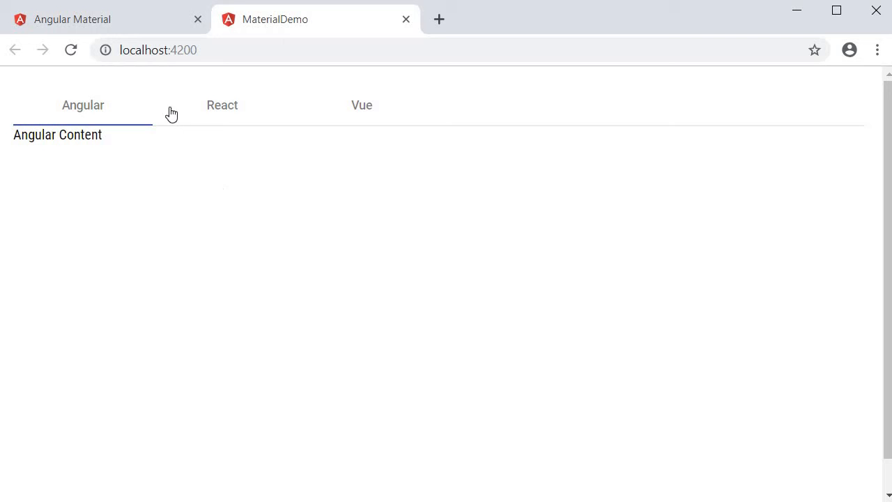
In the localhost:4200 demo, switch from the Angular tab to React and then Vue
{"action": "left_click", "coordinate": [222, 106]}
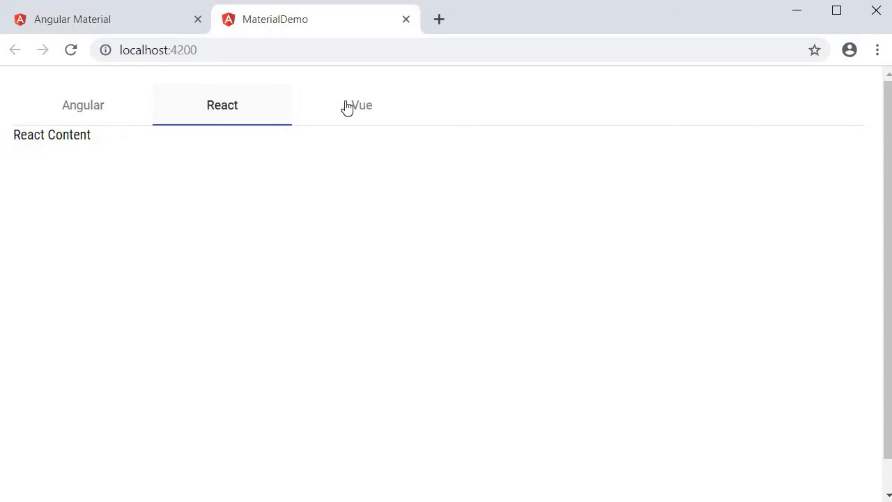
{"action": "left_click", "coordinate": [362, 105]}
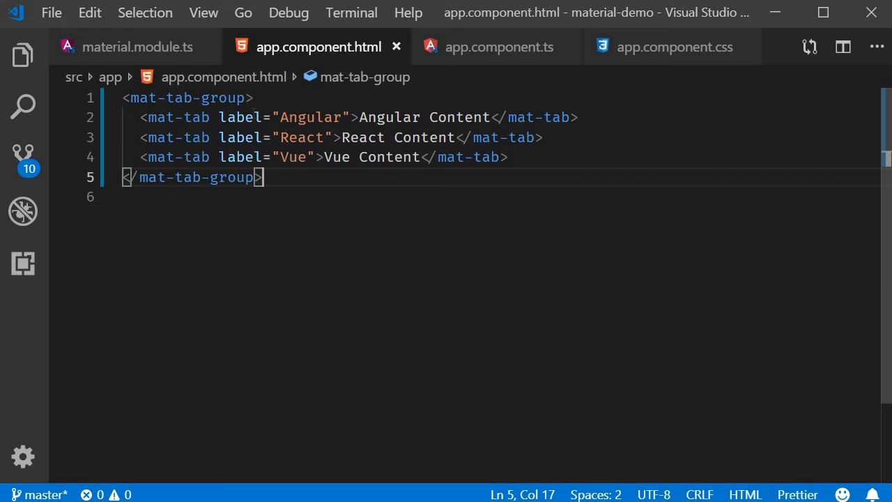
Add a #tabRef reference to mat-tab-group and interpolate {{tabRef.selectedIndex}} below it, then save
{"action": "left_click", "coordinate": [188, 98]}
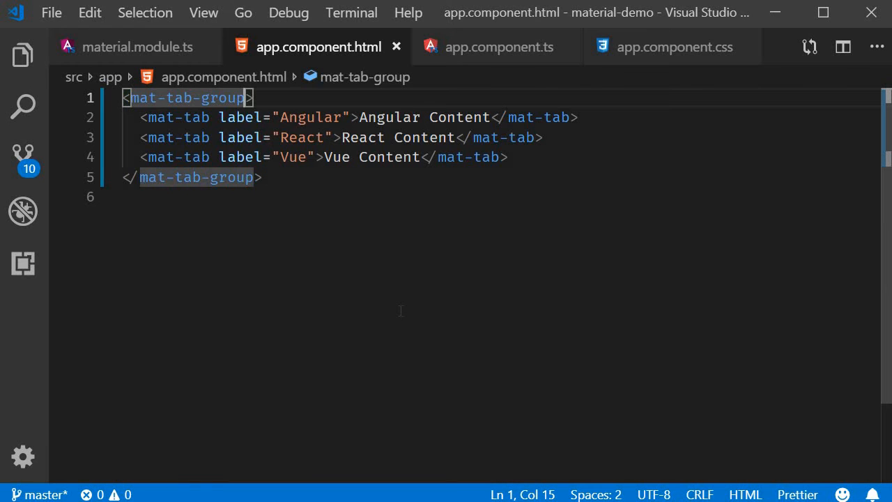
{"action": "type", "text": "#tabR"}
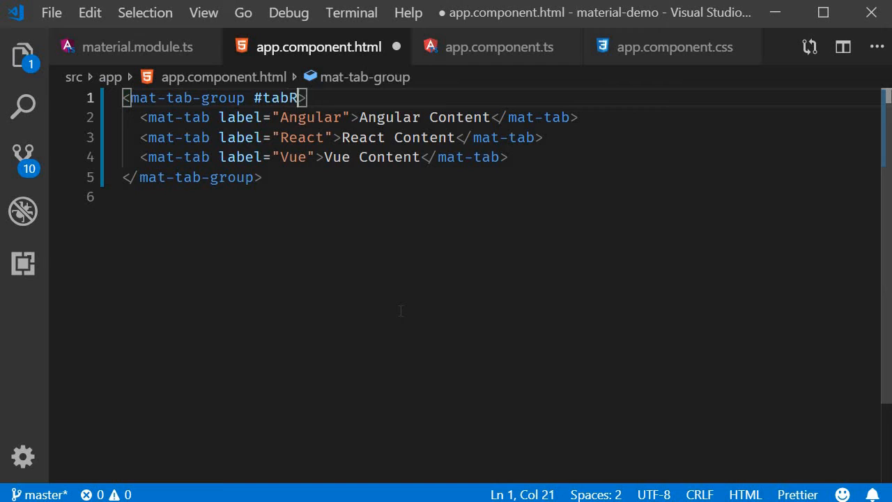
{"action": "type", "text": "ef"}
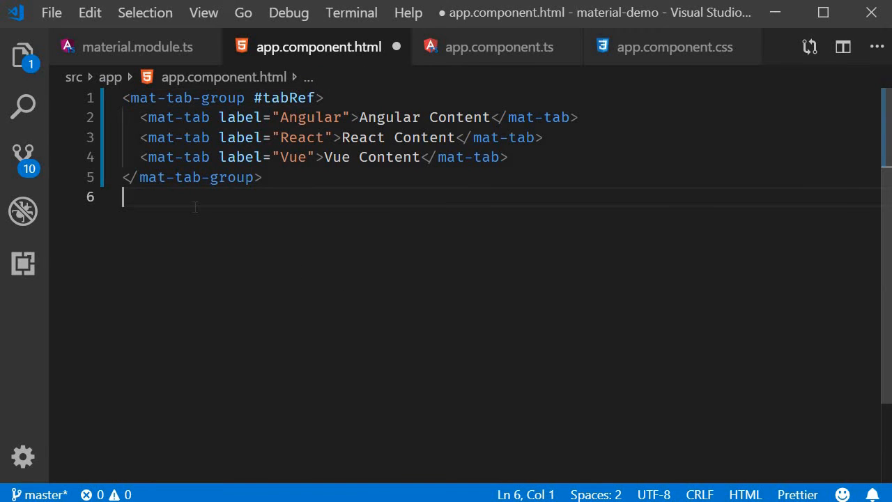
{"action": "type", "text": "{{tabRef.selectedIndex}}"}
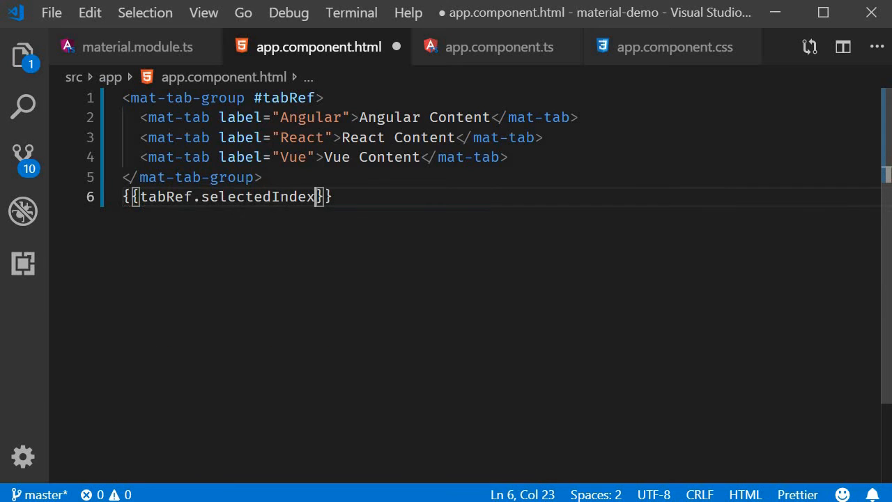
{"action": "mouse_move", "coordinate": [195, 206]}
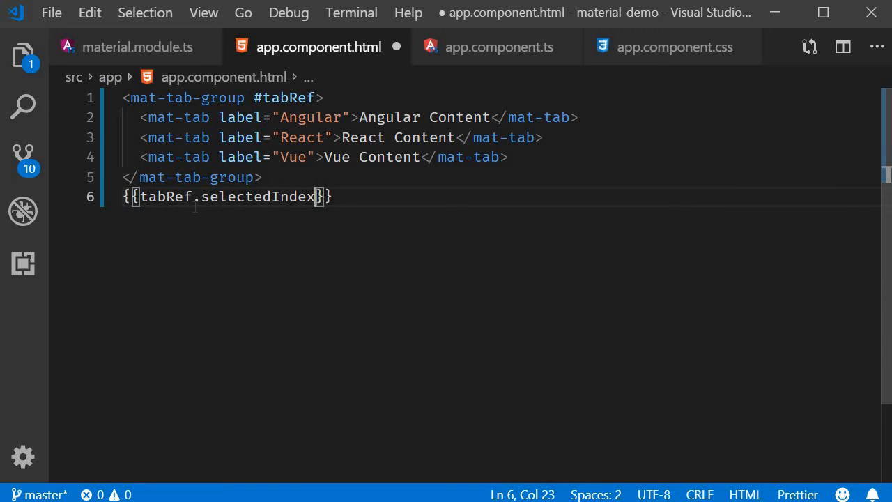
{"action": "key", "text": "ctrl+s"}
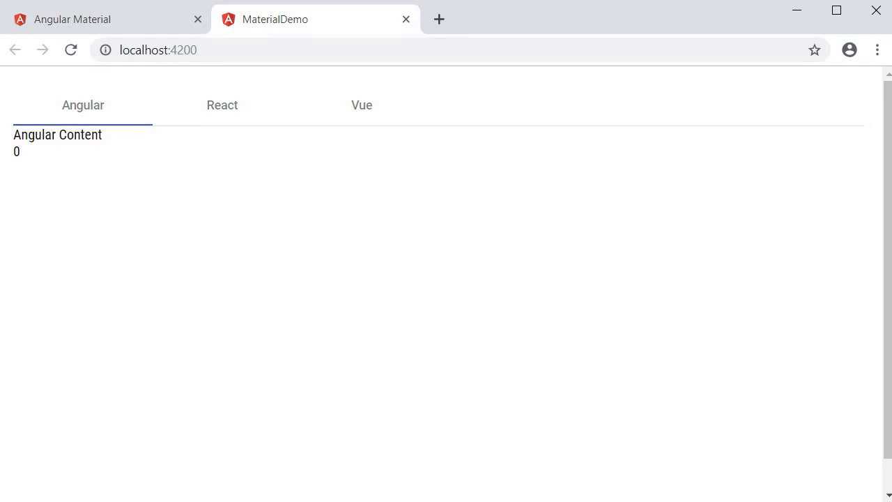
{"action": "mouse_move", "coordinate": [31, 165]}
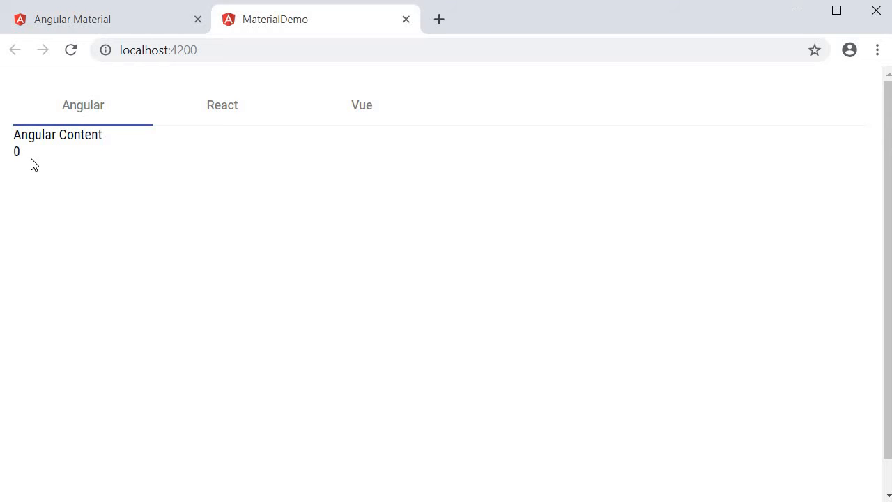
{"action": "mouse_move", "coordinate": [245, 114]}
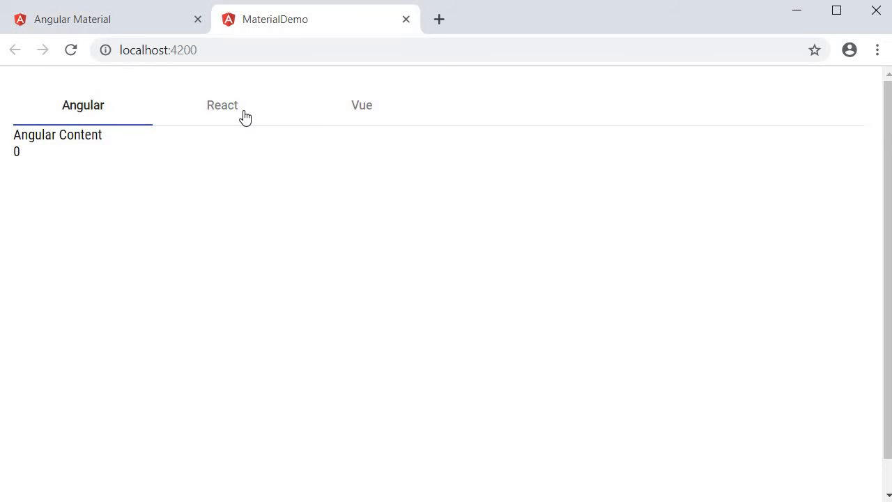
Select React then Vue in the demo so the displayed index shows 1 then 2
{"action": "left_click", "coordinate": [221, 105]}
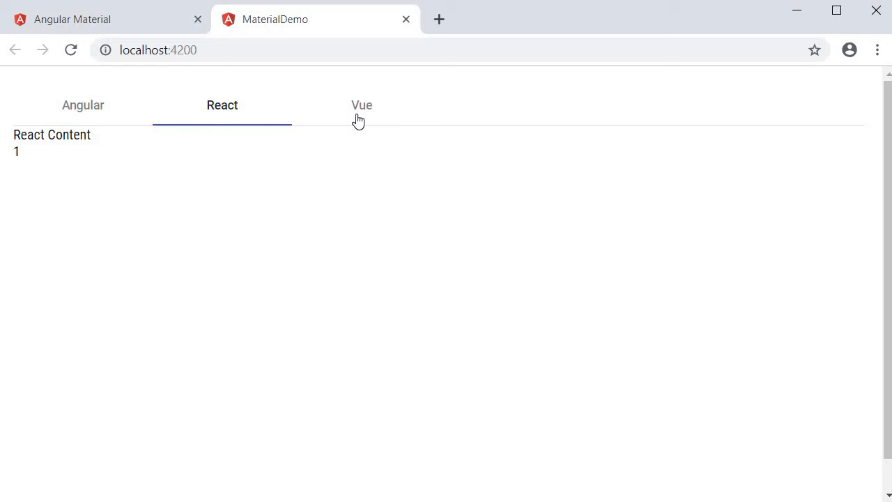
{"action": "left_click", "coordinate": [361, 106]}
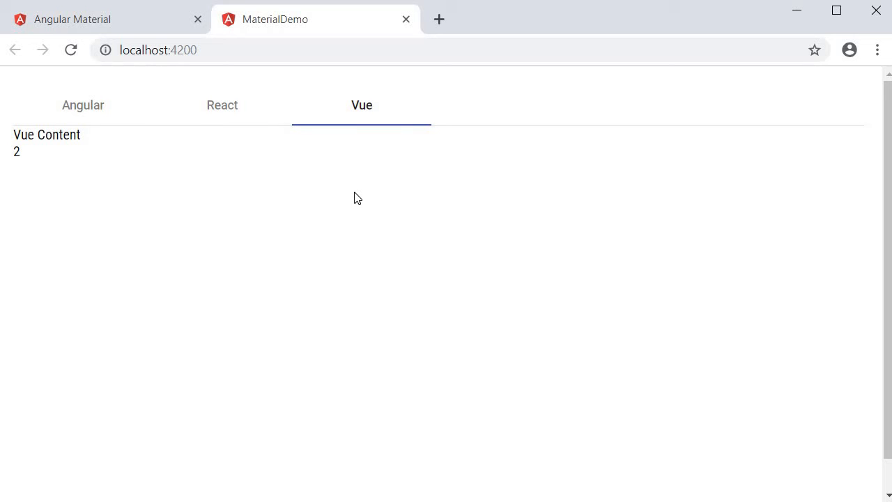
{"action": "mouse_move", "coordinate": [320, 226]}
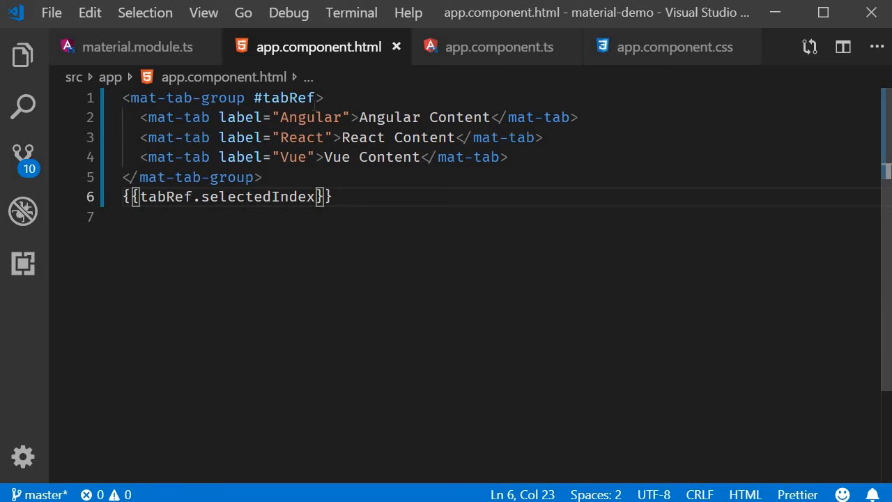
Bind (selectedTabChange) to logChange(tabRef.selectedIndex) on the tab group, then go to app.component.ts
{"action": "type", "text": "(selec"}
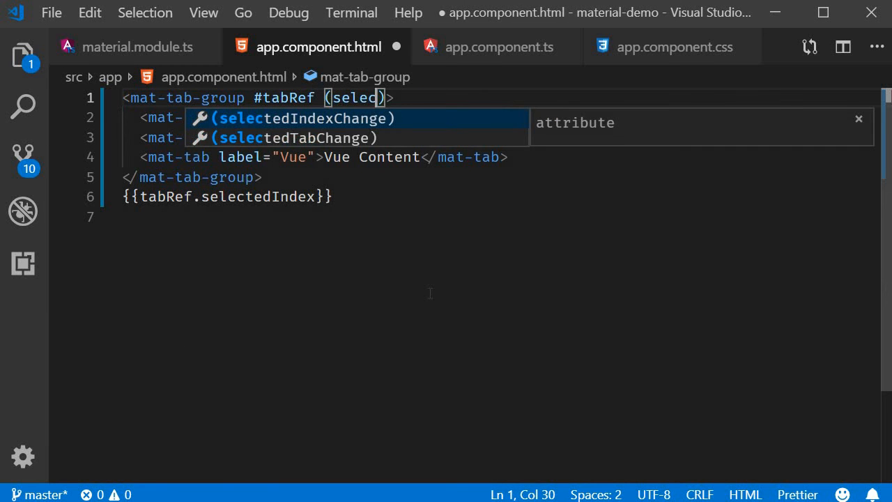
{"action": "left_click", "coordinate": [298, 138]}
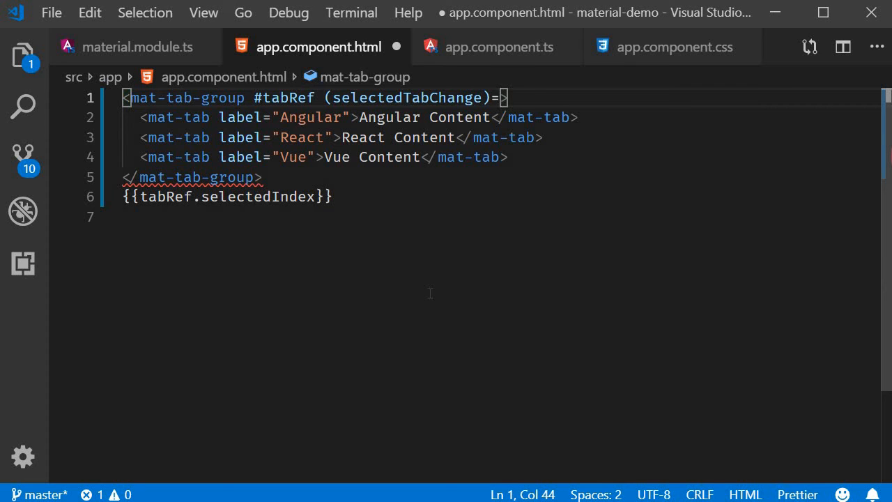
{"action": "type", "text": "\""}
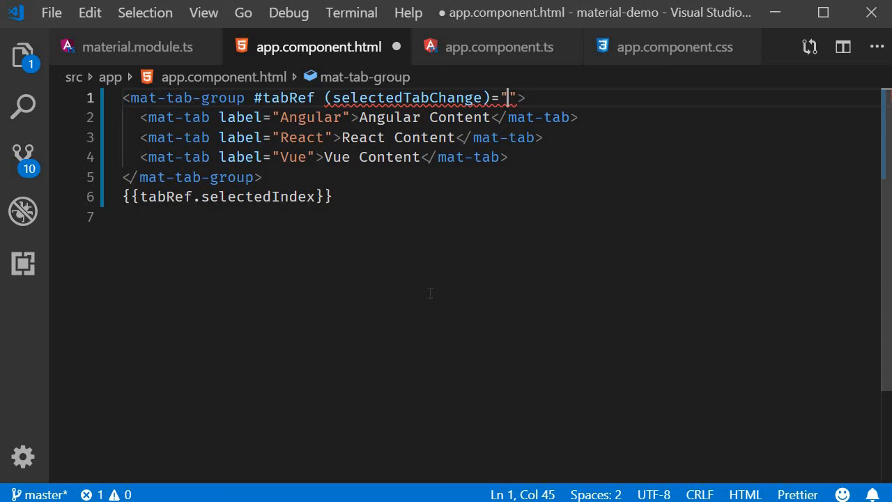
{"action": "type", "text": "logChange"}
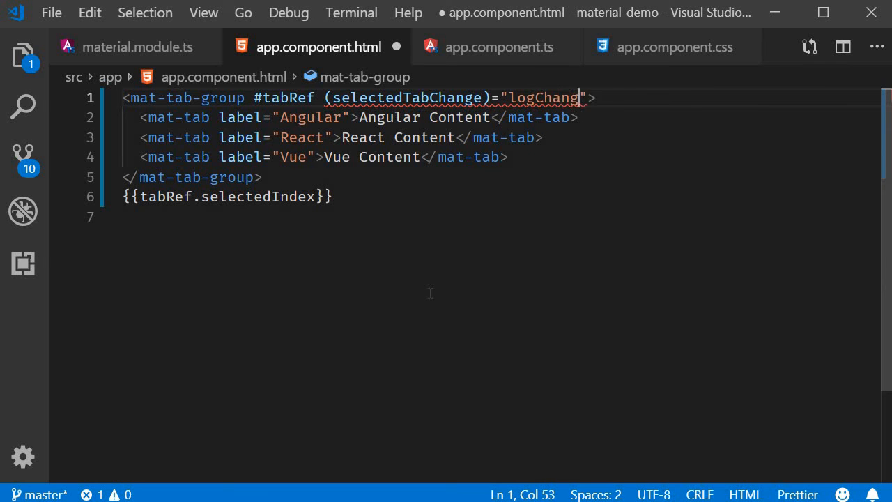
{"action": "type", "text": "e(tabRef.selectedIndex"}
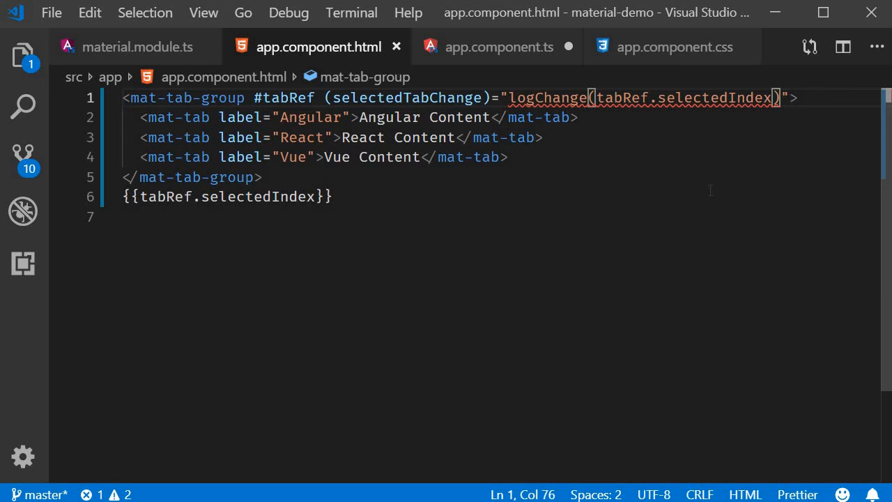
{"action": "left_click", "coordinate": [499, 47]}
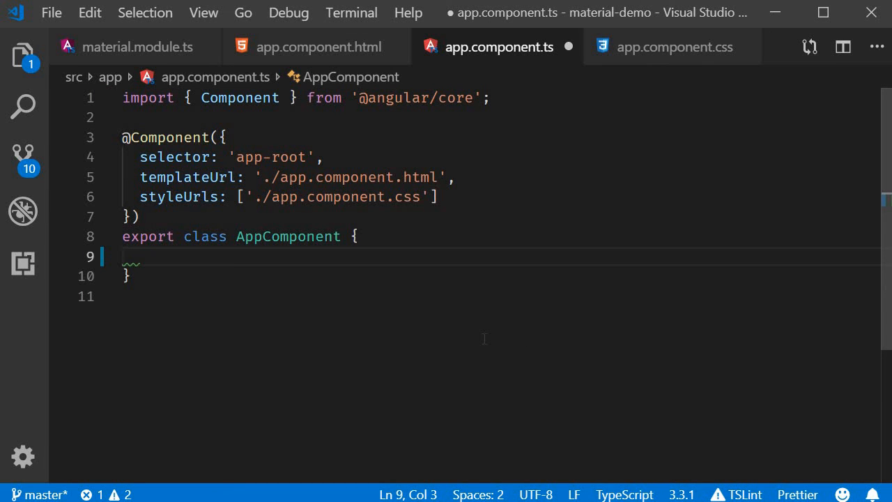
Add a logChange(index) method to AppComponent that calls console.log(index)
{"action": "type", "text": "logChar"}
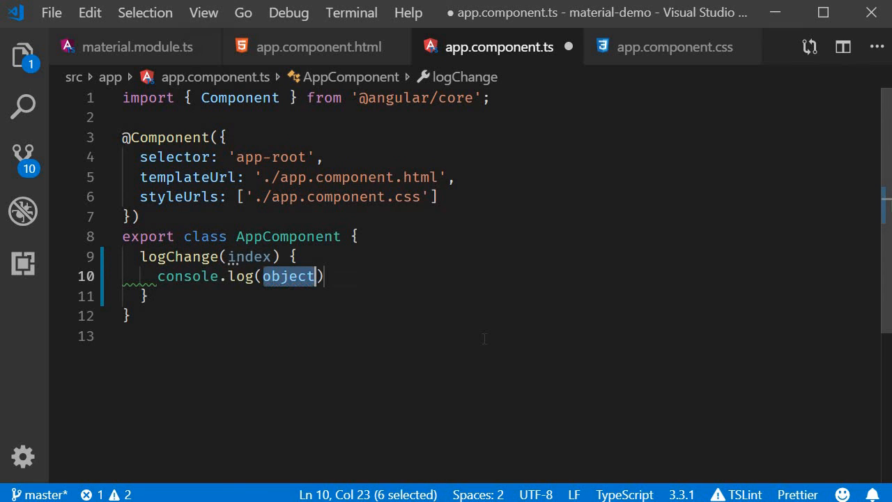
{"action": "type", "text": "index"}
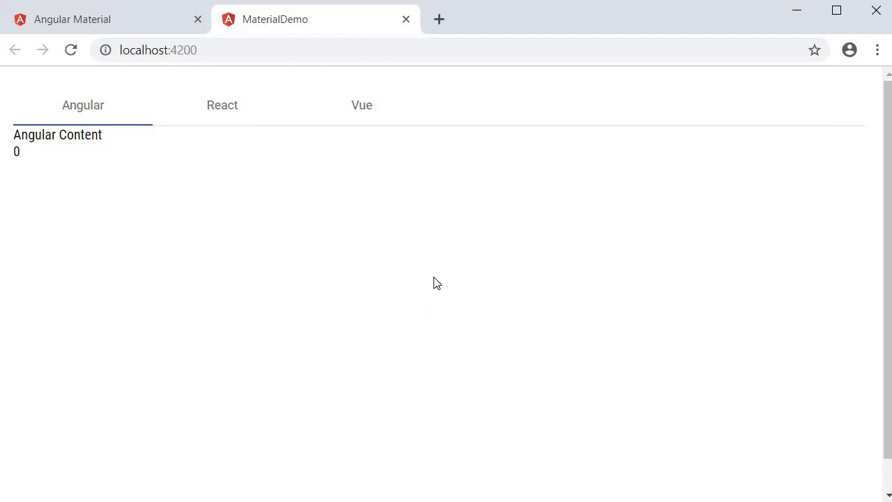
With the Chrome console open via Inspect, select React then Vue so it logs 1 and 2
{"action": "right_click", "coordinate": [435, 281]}
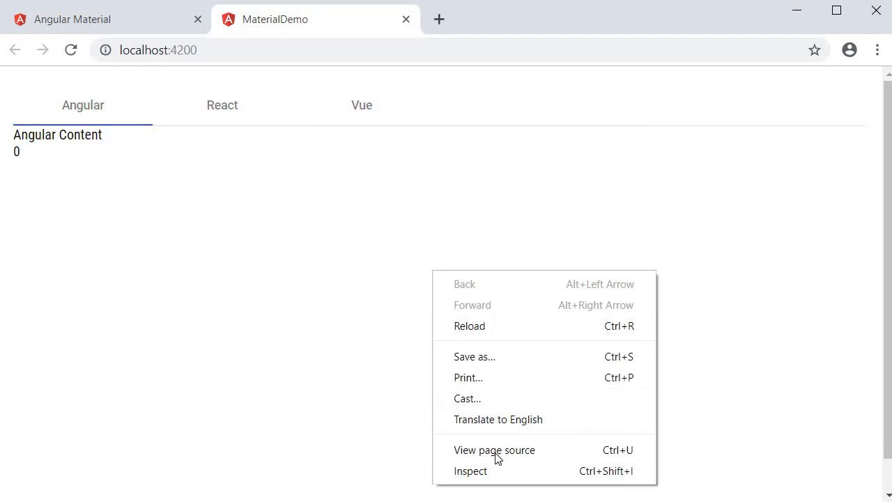
{"action": "left_click", "coordinate": [469, 471]}
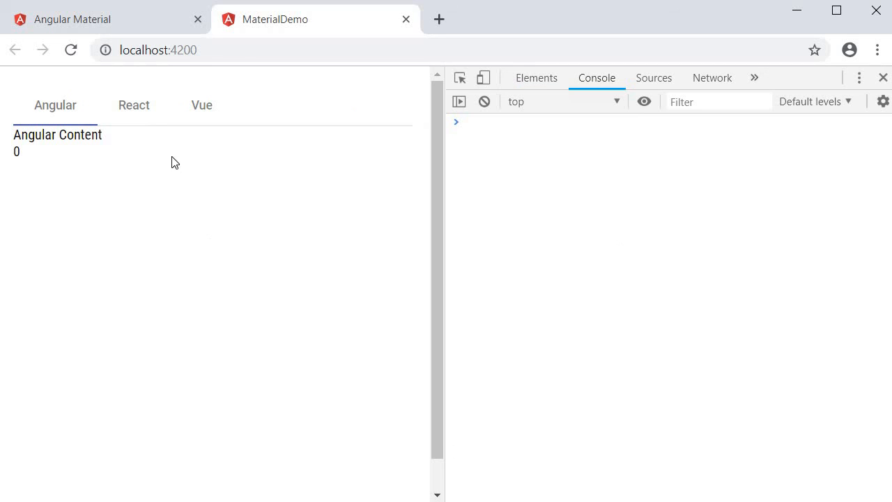
{"action": "left_click", "coordinate": [134, 105]}
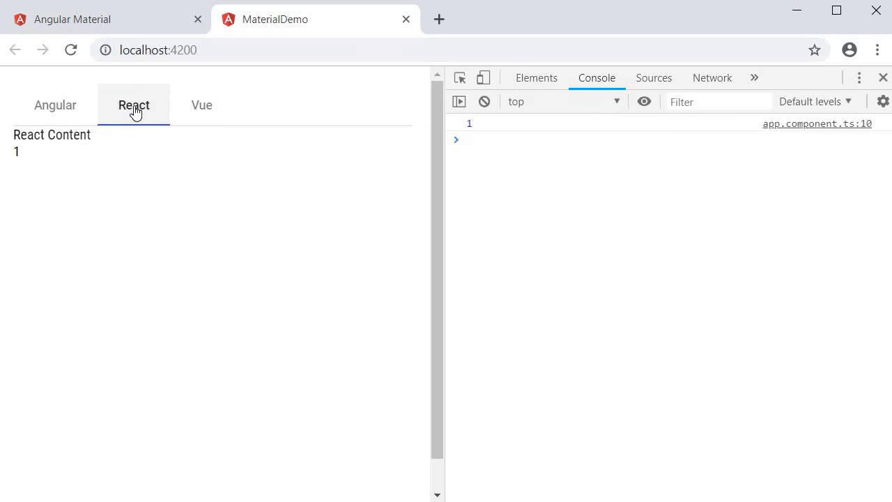
{"action": "mouse_move", "coordinate": [206, 112]}
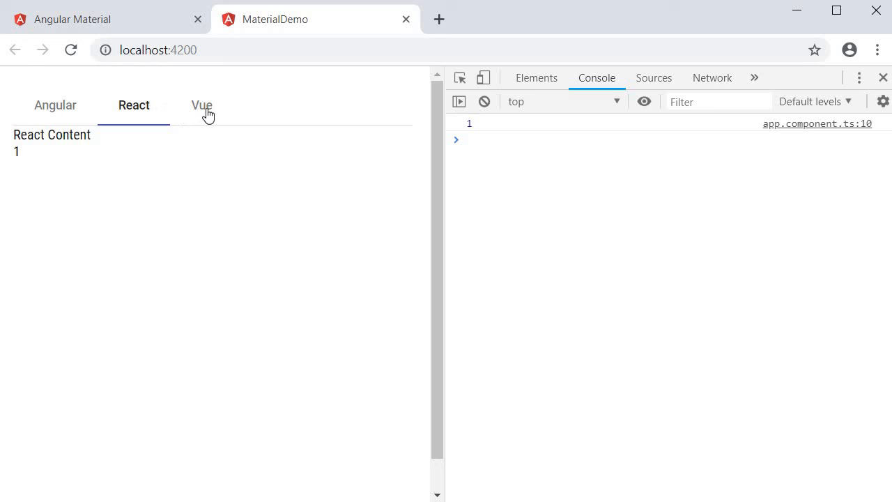
{"action": "left_click", "coordinate": [201, 104]}
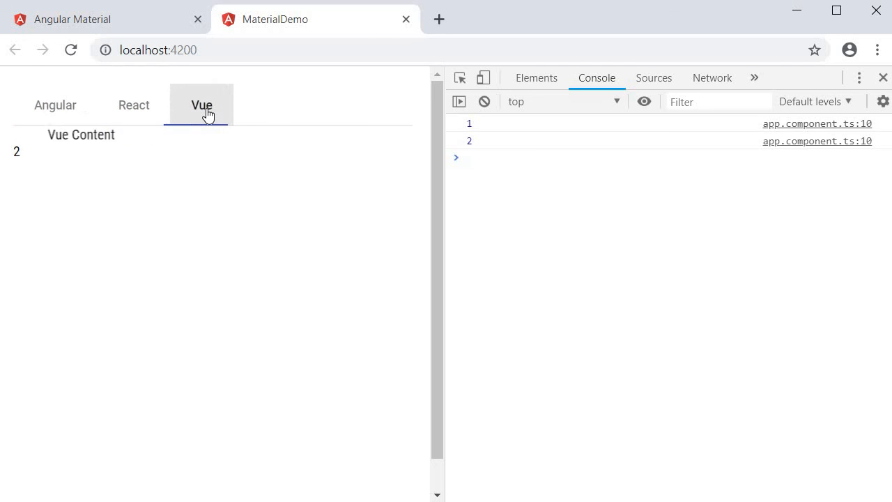